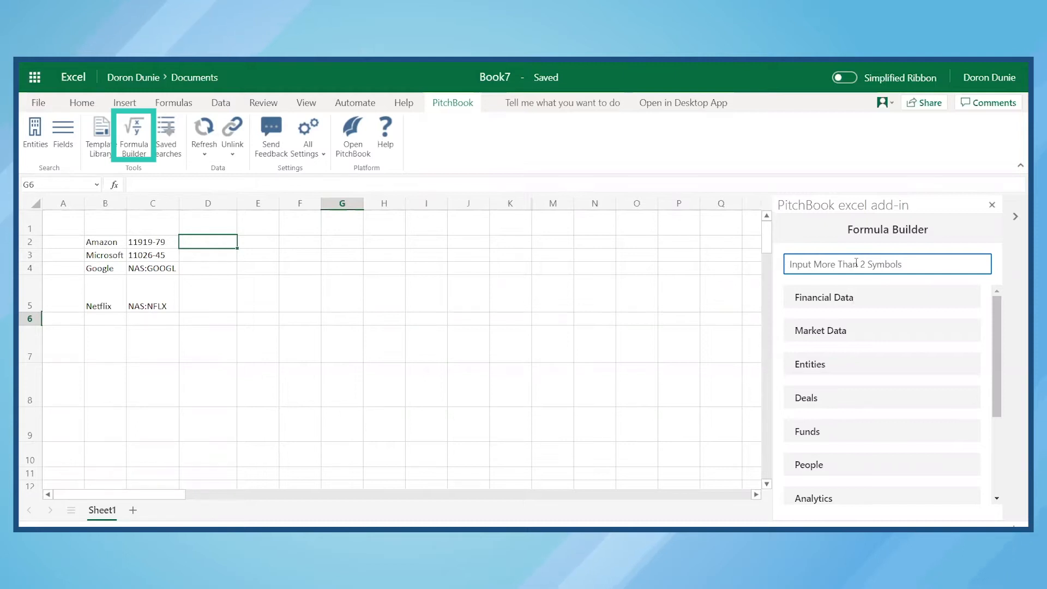
Step: Search the PitchBook Formula Builder for 'Total Revenue' to list matching Estimates and Income Statement fields
left_click(888, 264)
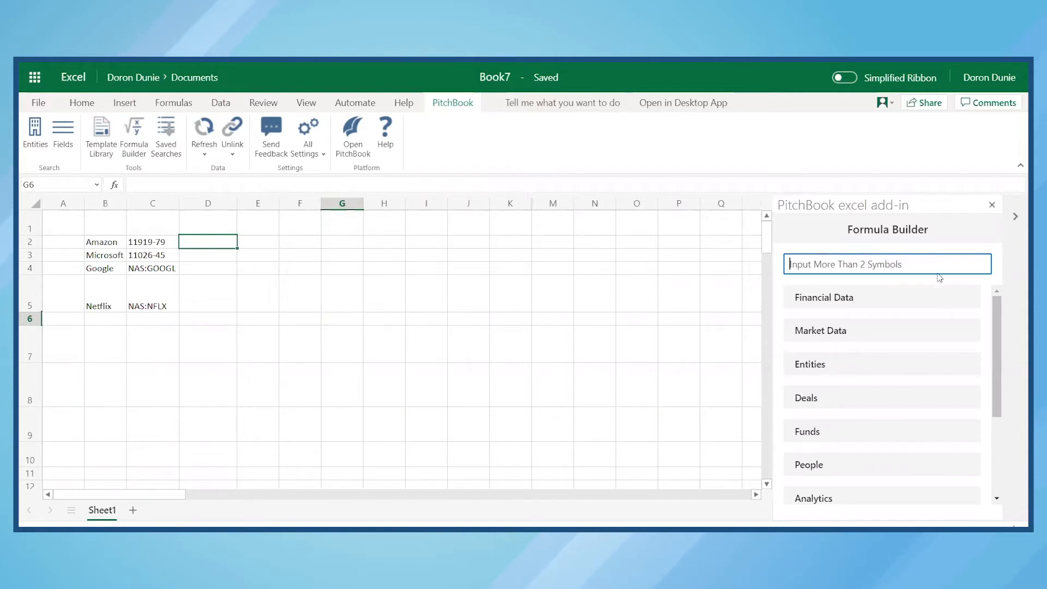
scroll("down", 3)
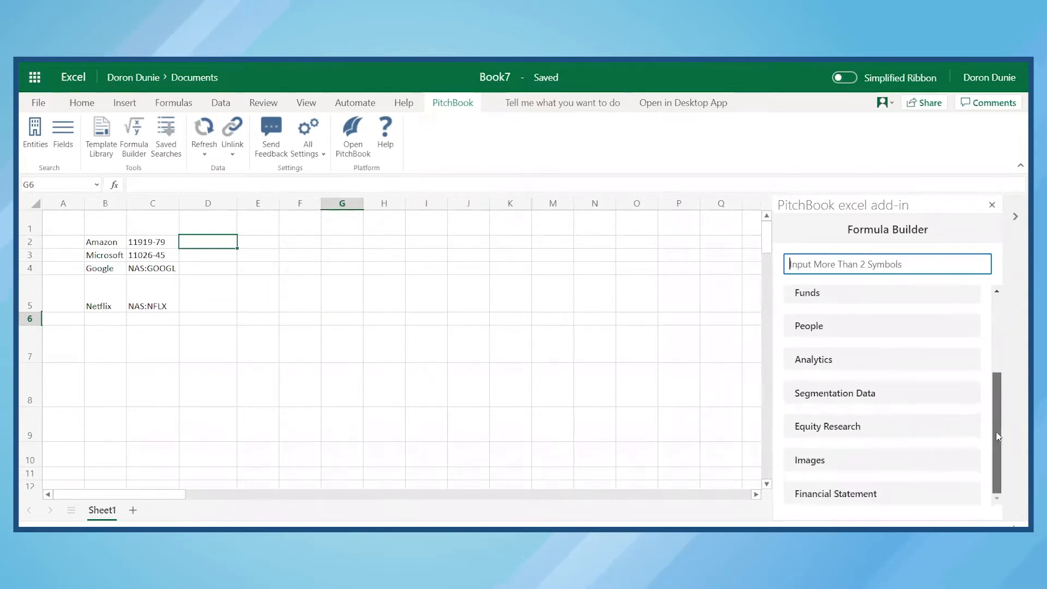
type("Total Revenue")
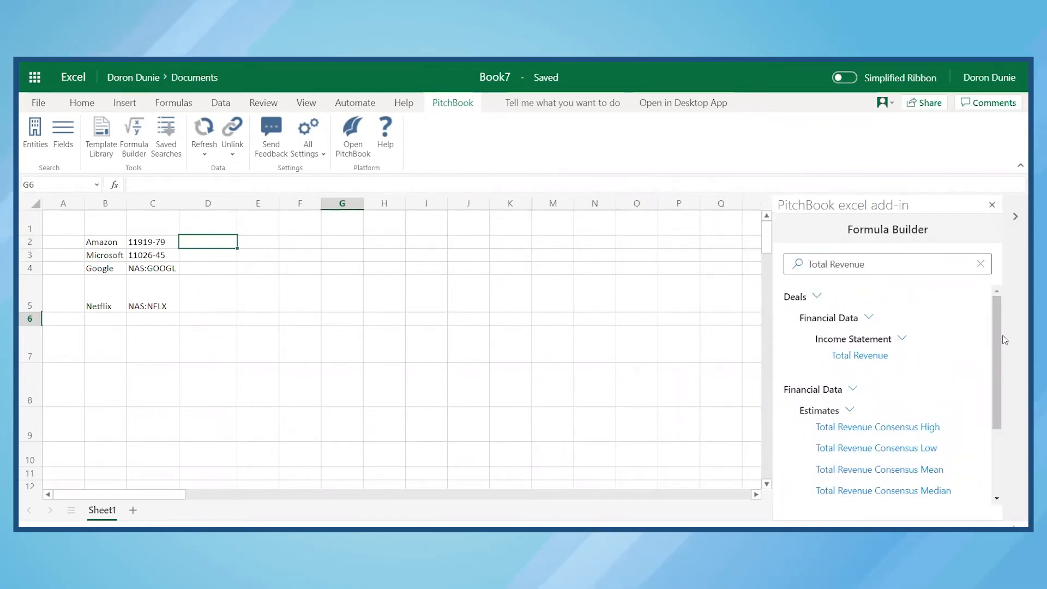
scroll("down", 3)
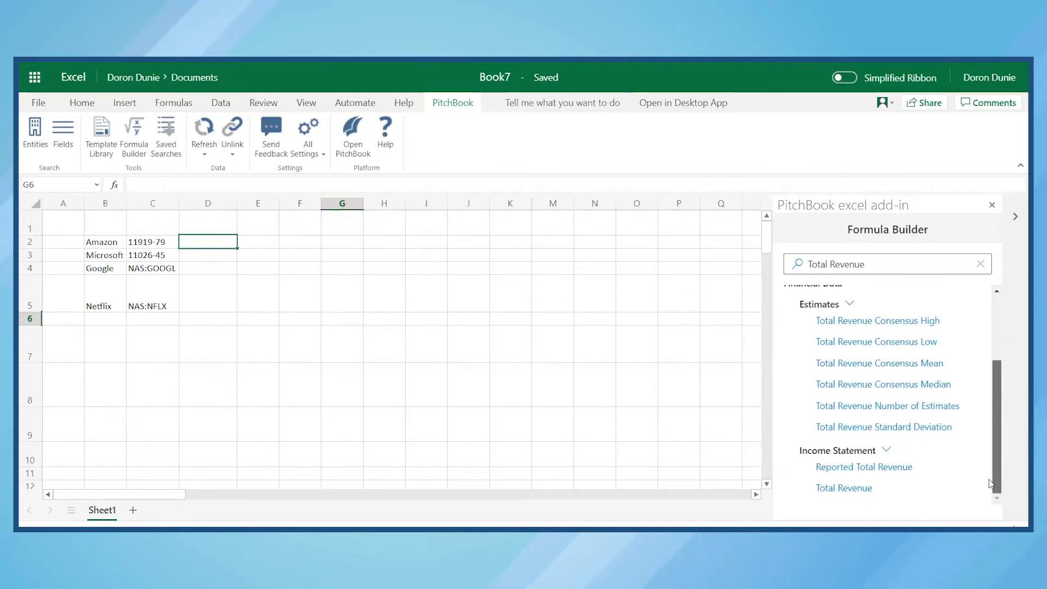
mouse_move(862, 453)
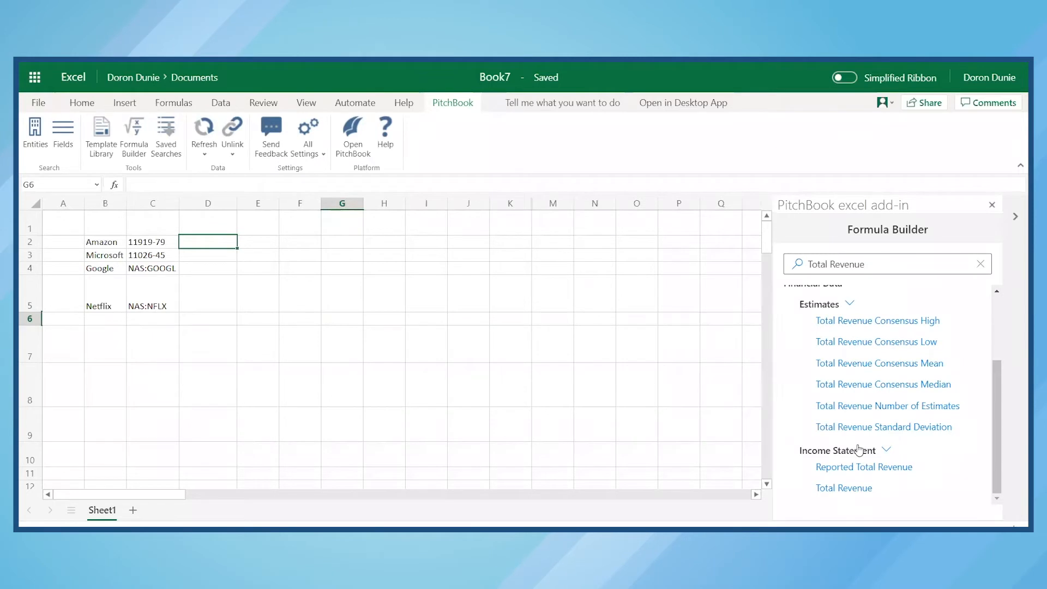
Step: Start an Income Statement Total Revenue formula taking the company ID from cell C2
left_click(844, 487)
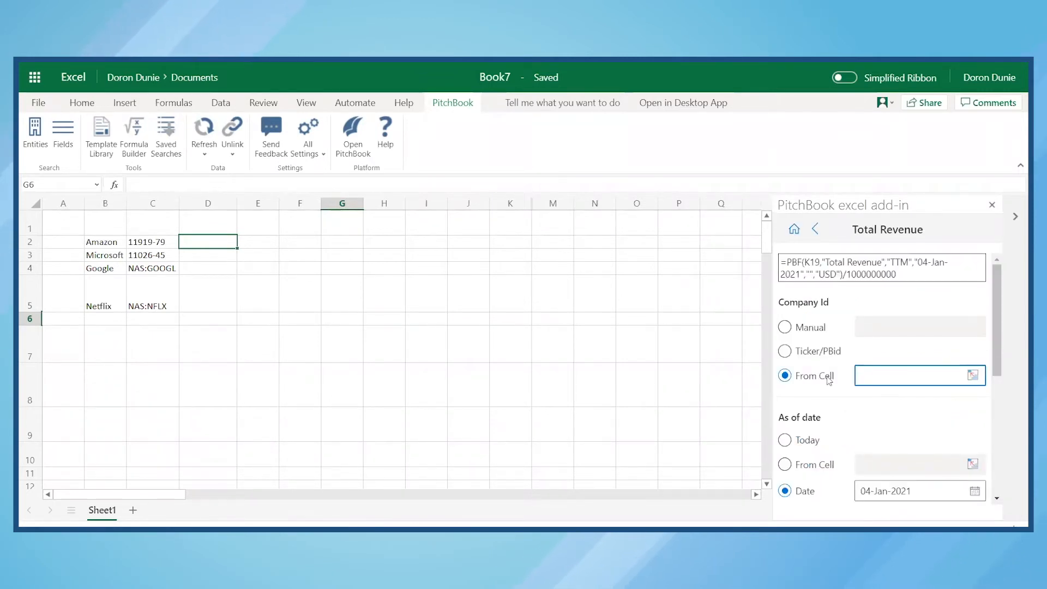
left_click(973, 375)
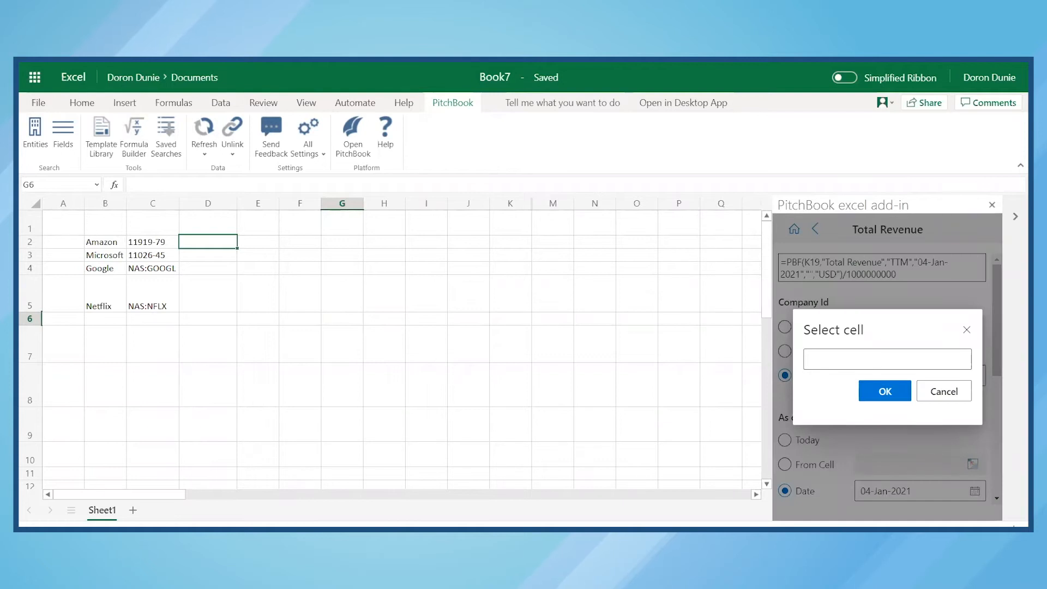
left_click(885, 391)
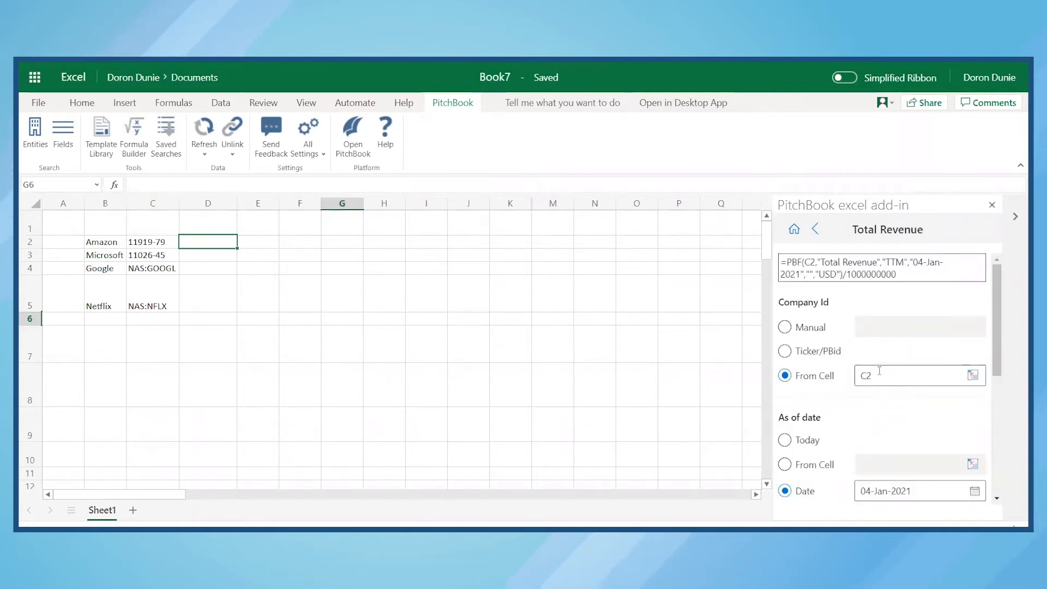
left_click(784, 328)
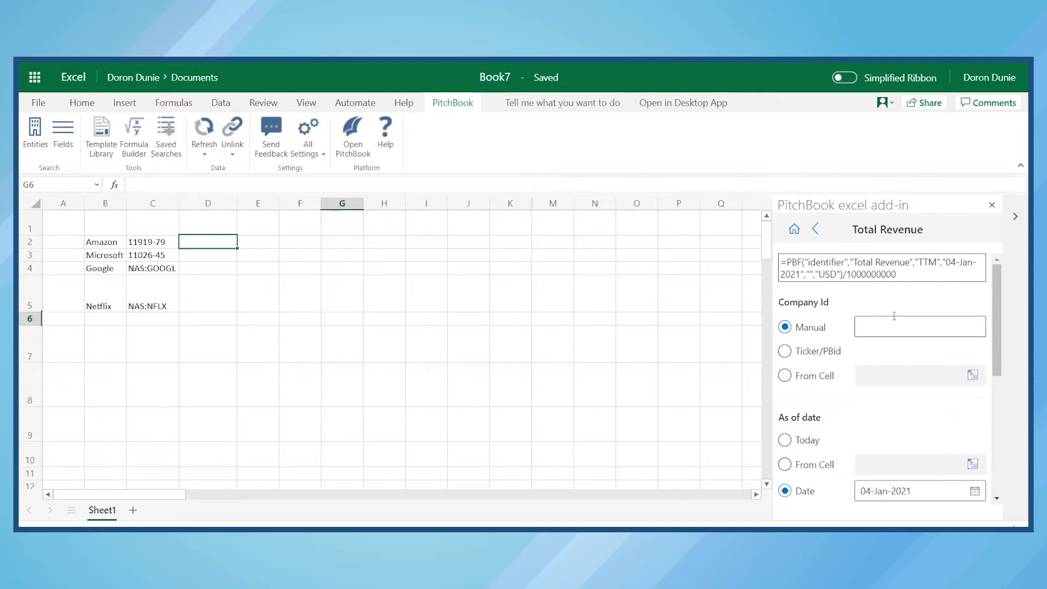
left_click(920, 326)
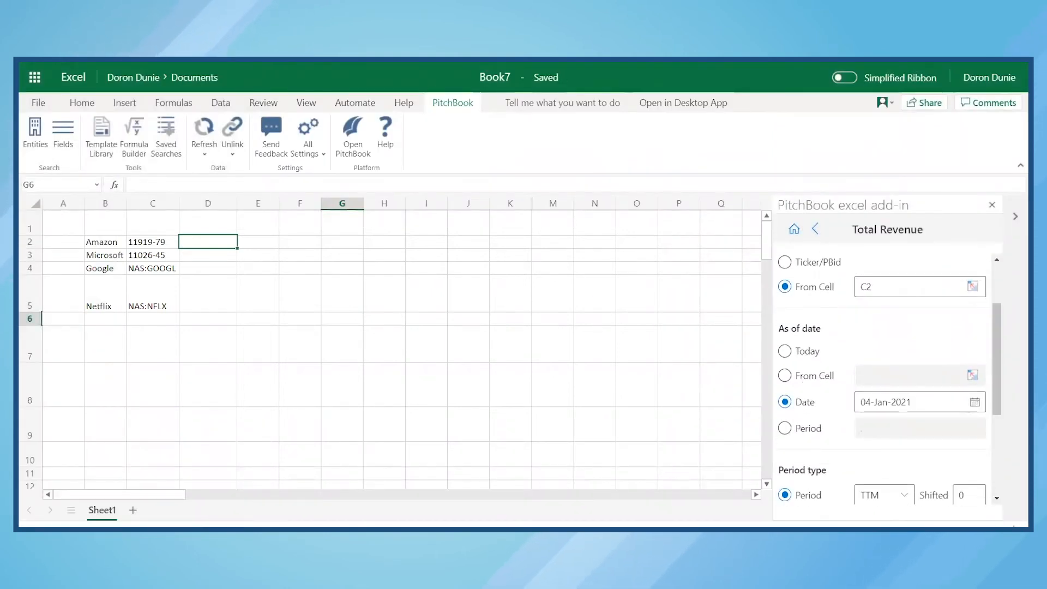
Step: Set the as-of date to the named period 2020Q3 instead of 04-Jan-2021
left_click(784, 427)
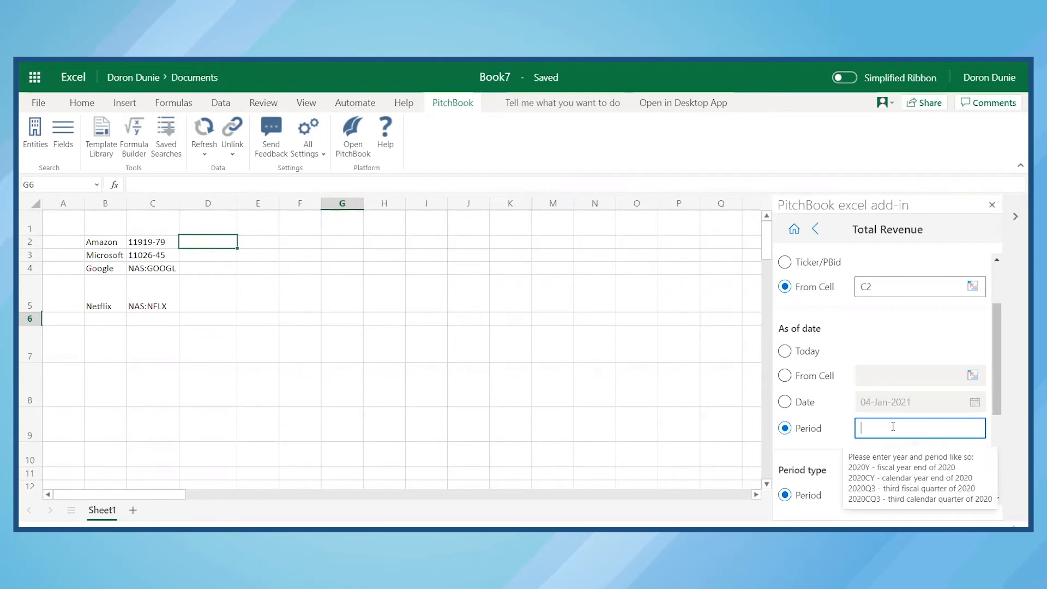
type("2020Q3")
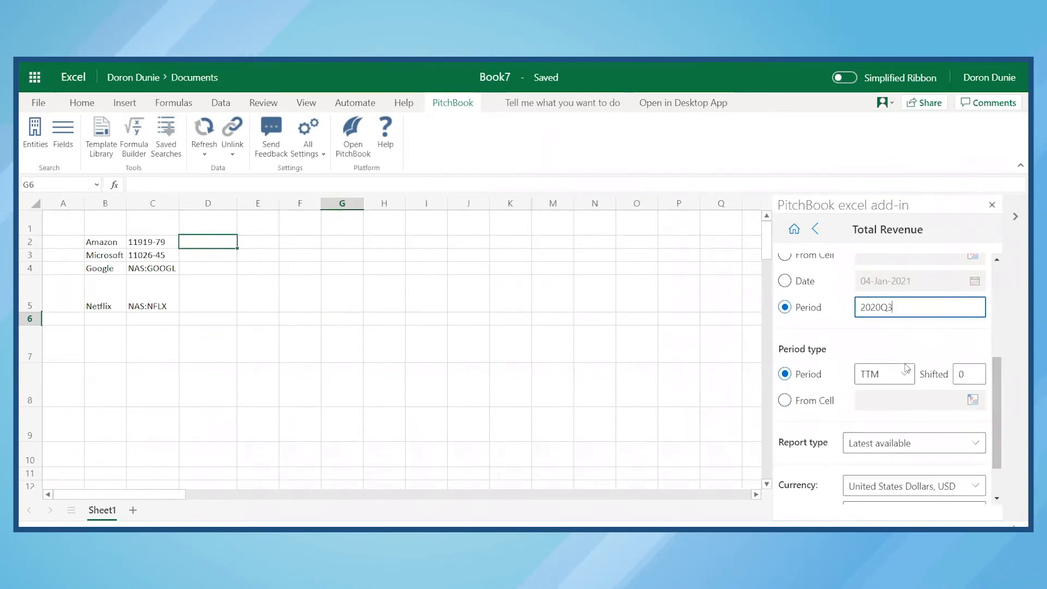
Step: Choose FQ as the period type, keeping data shown in billions
left_click(903, 374)
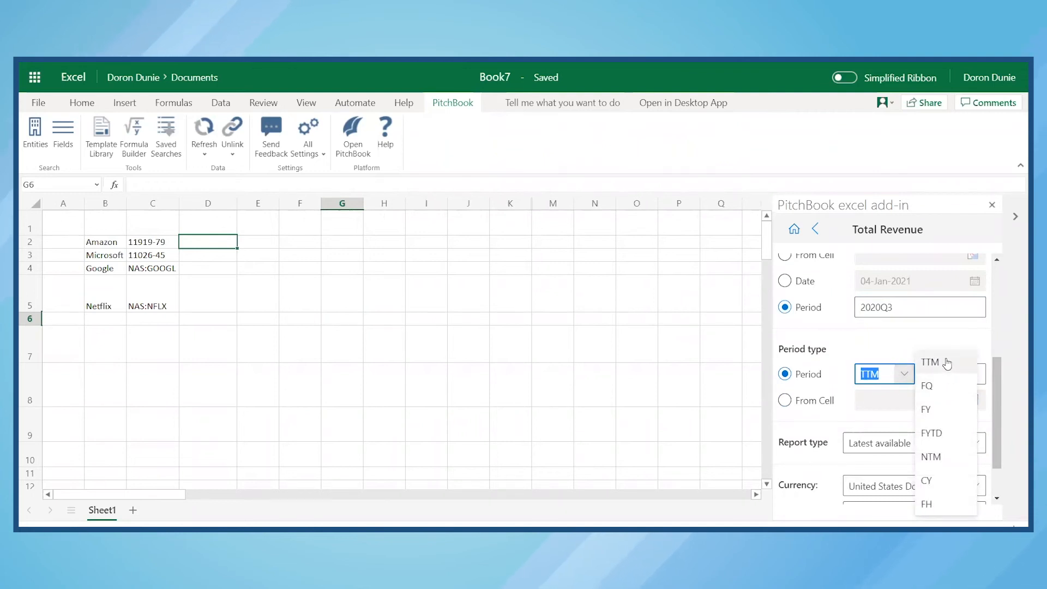
mouse_move(929, 386)
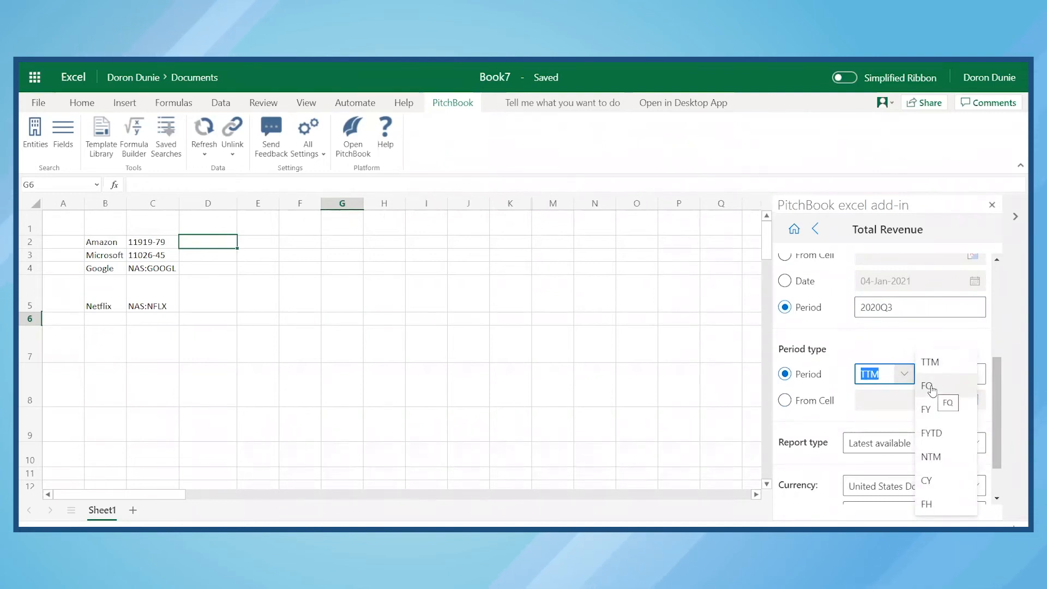
left_click(927, 386)
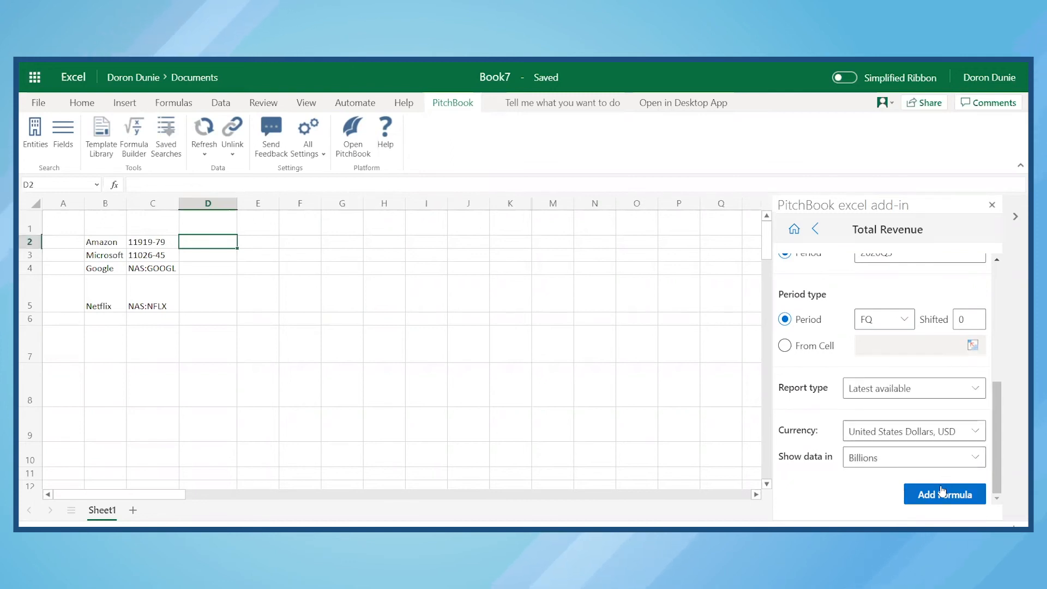
Step: Add the formula so D2:D5 return 96.1, 35.0, 46.2 and 6.4 billion for the four companies
left_click(945, 494)
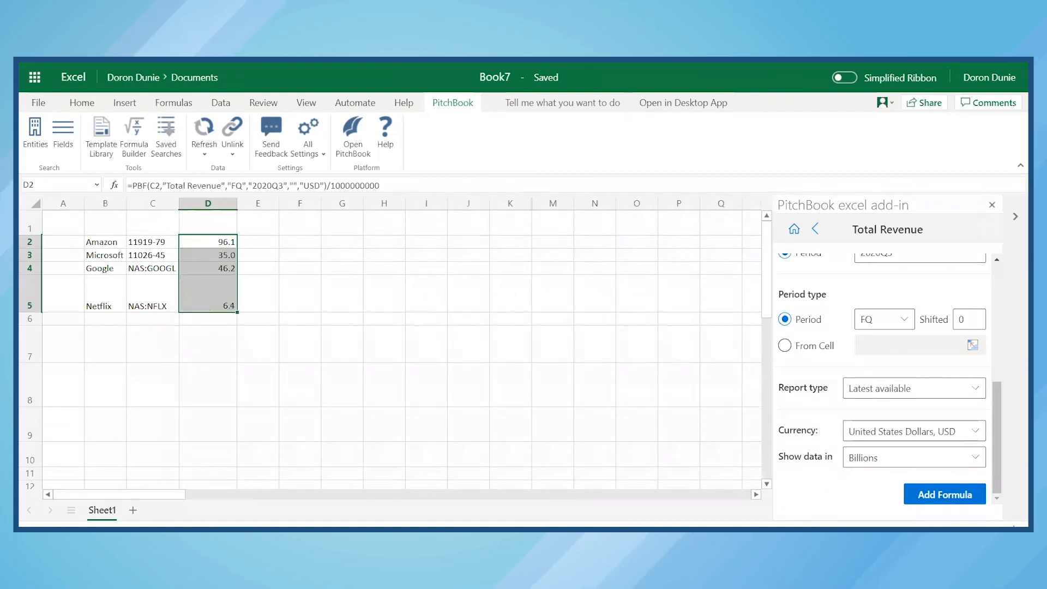
left_click(386, 131)
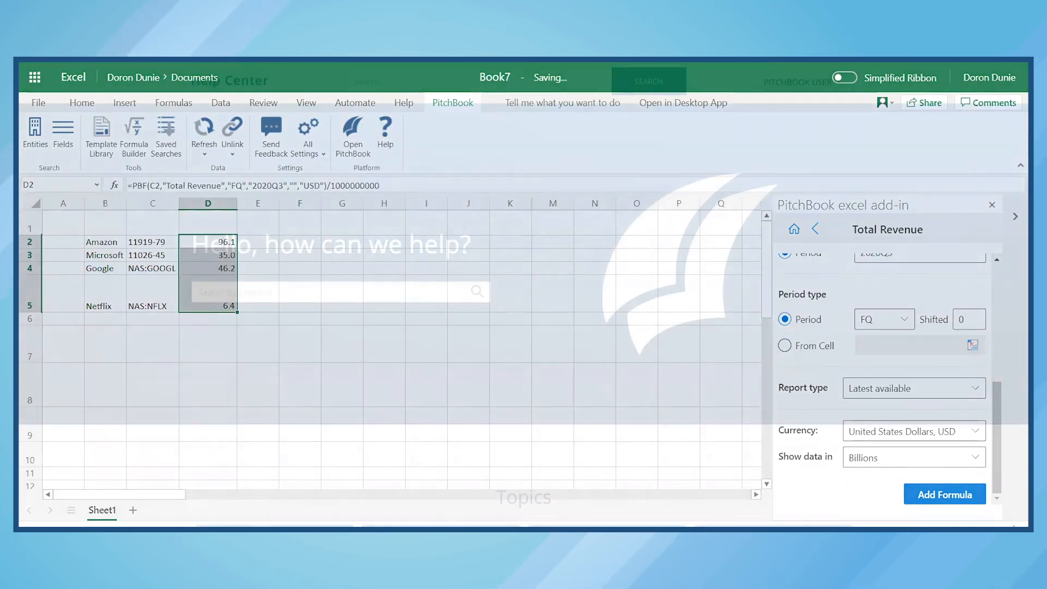